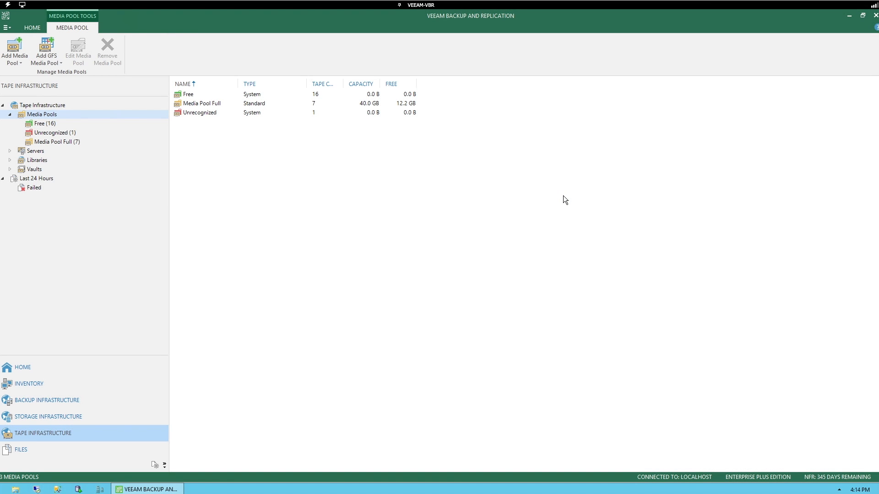
mouse_move(519, 184)
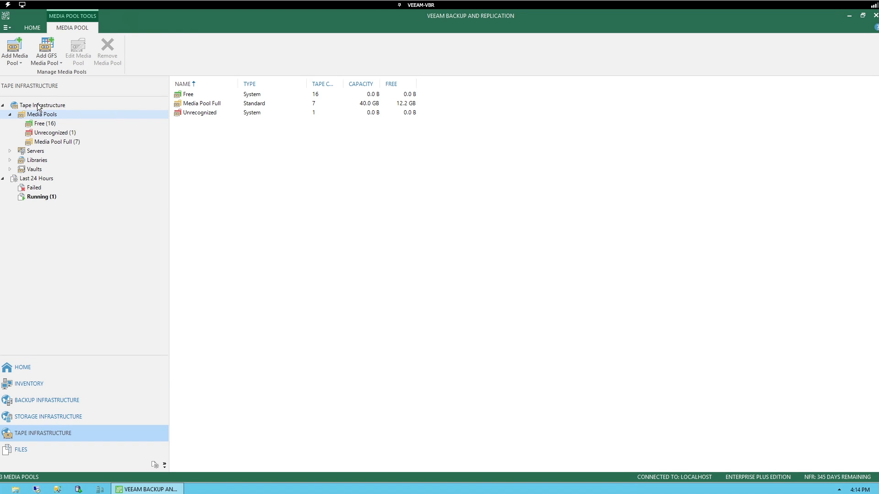
Step: Select the Tape Infrastructure root node to show its overview page
left_click(41, 105)
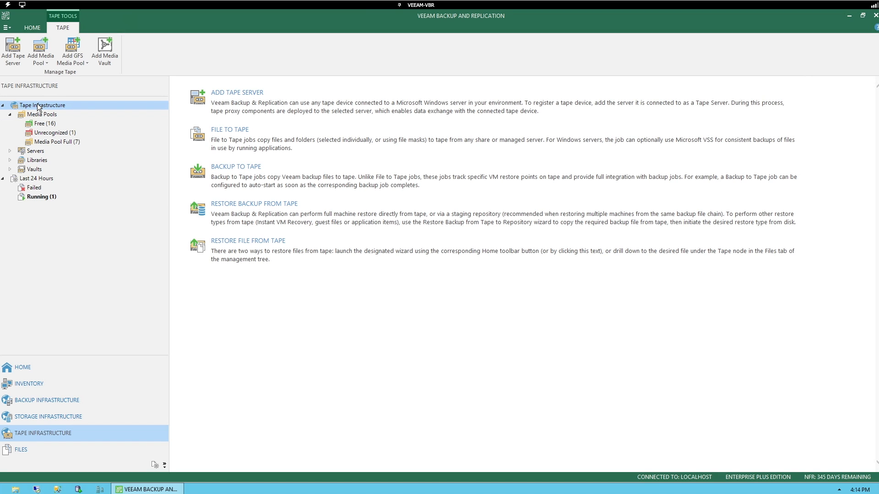
mouse_move(87, 109)
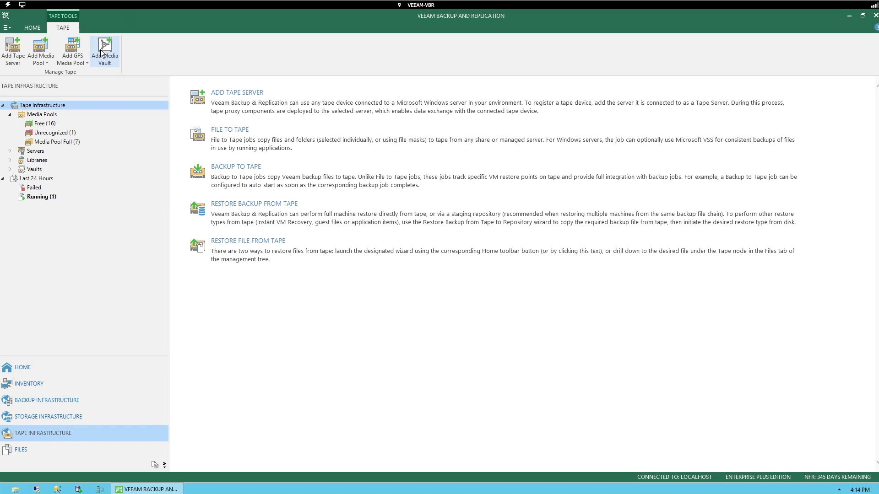
Step: Create a media vault named 'DEEMMO Vault 2' with default settings
left_click(105, 50)
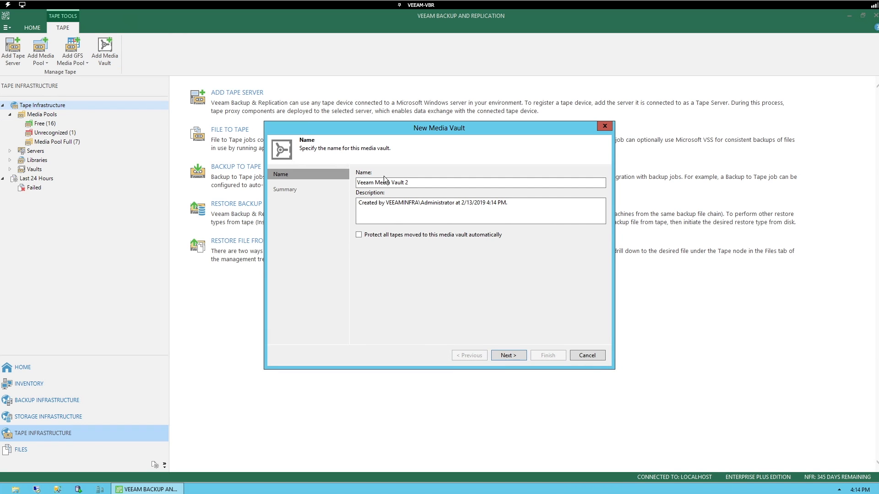
triple_click(381, 182)
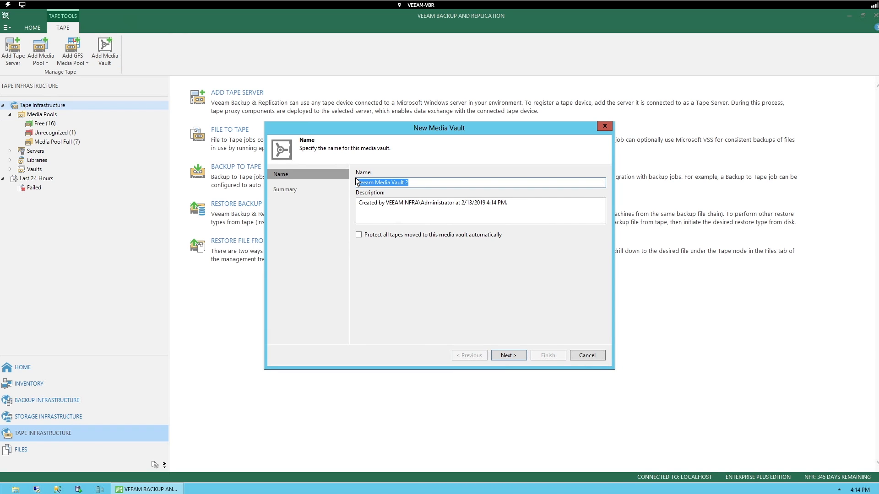
type("DEEMMO")
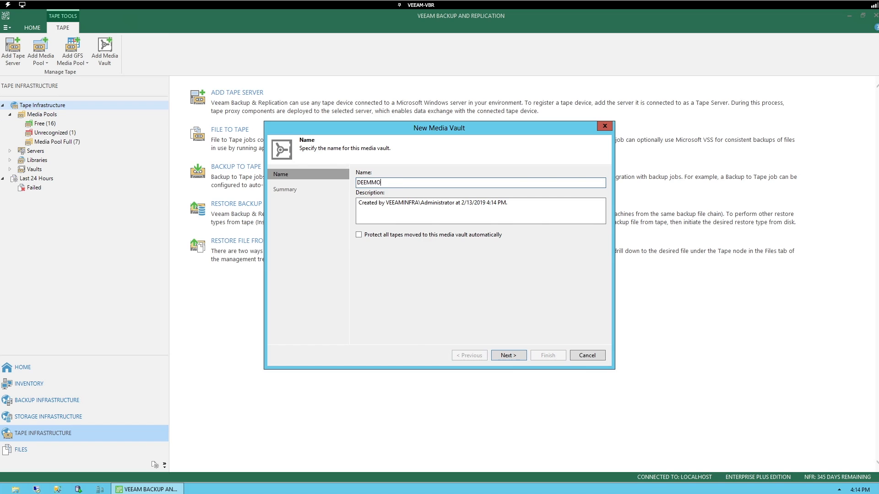
type("Vault 2")
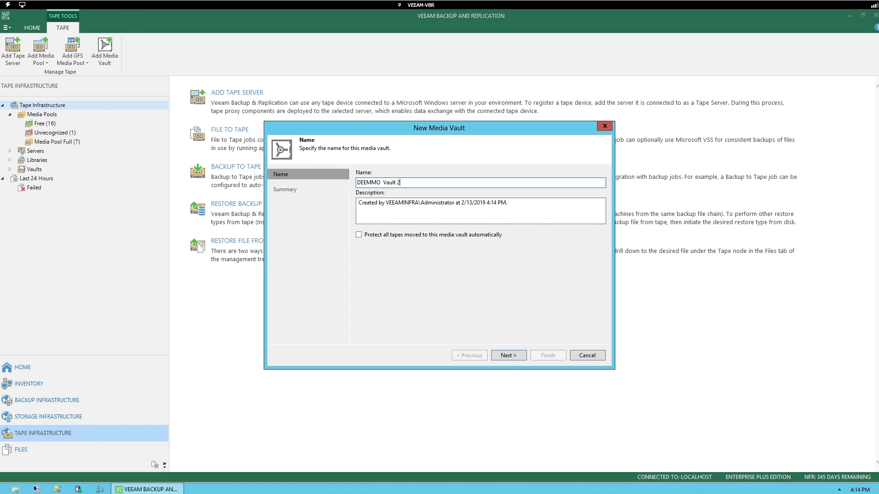
mouse_move(499, 282)
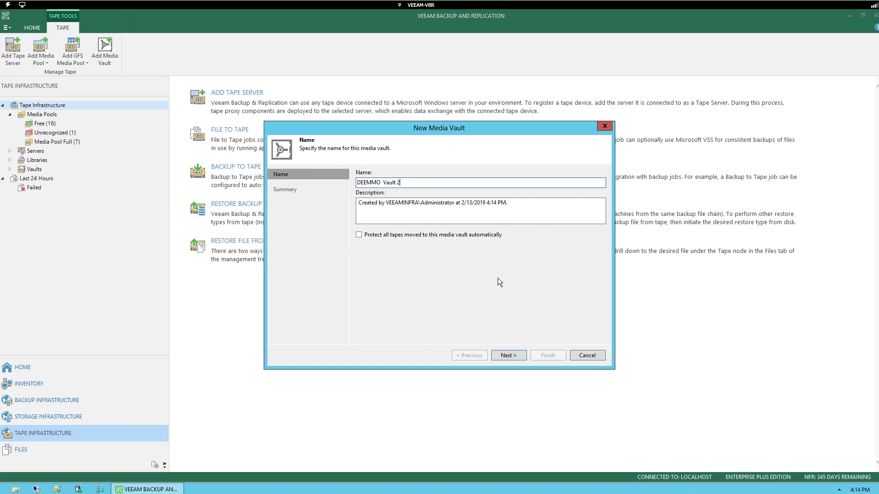
left_click(507, 355)
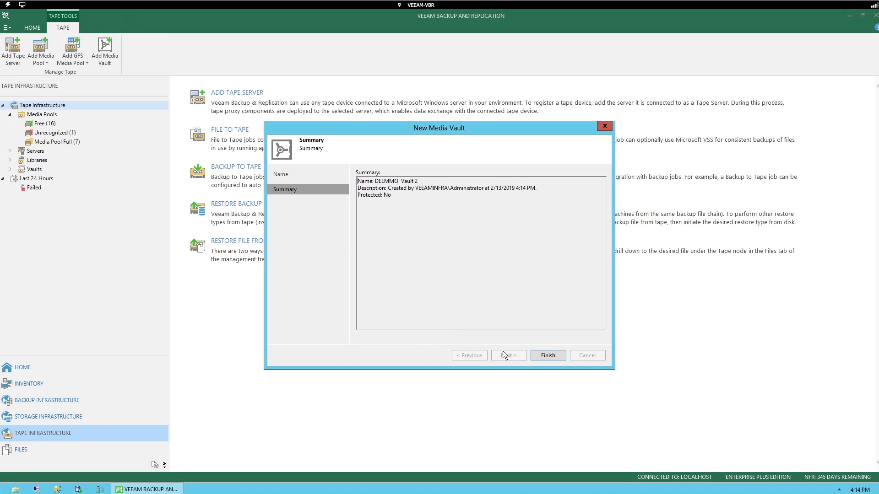
left_click(547, 354)
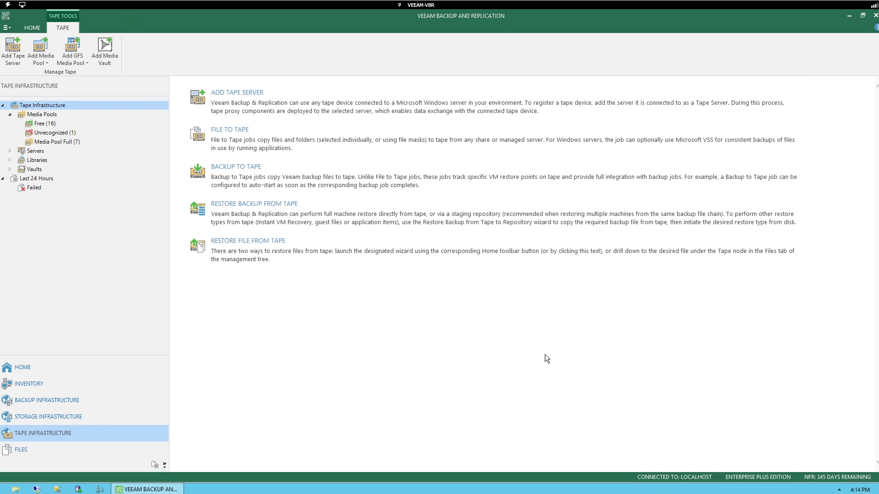
mouse_move(12, 171)
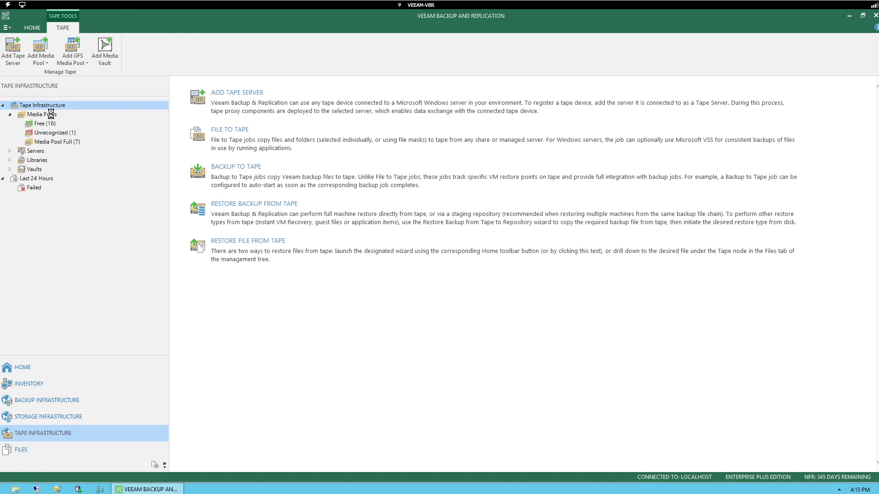
Step: Show the Media Pools list and start the Add GFS Media Pool wizard
left_click(42, 114)
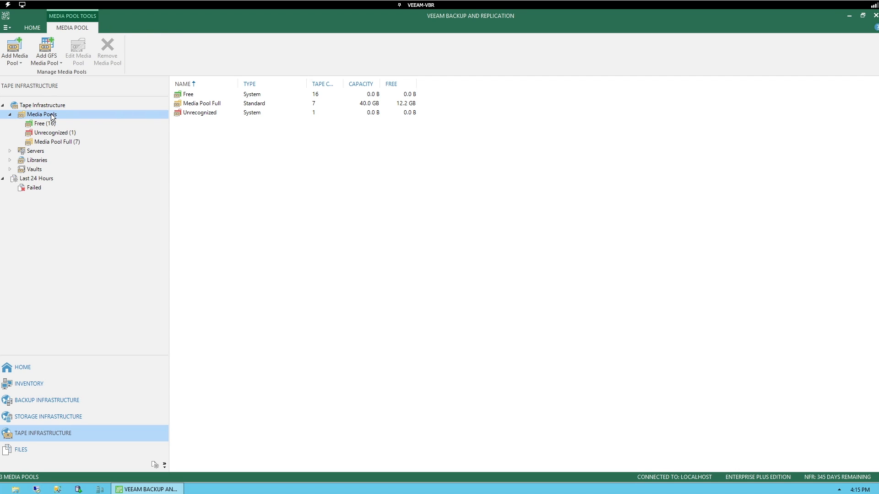
right_click(42, 114)
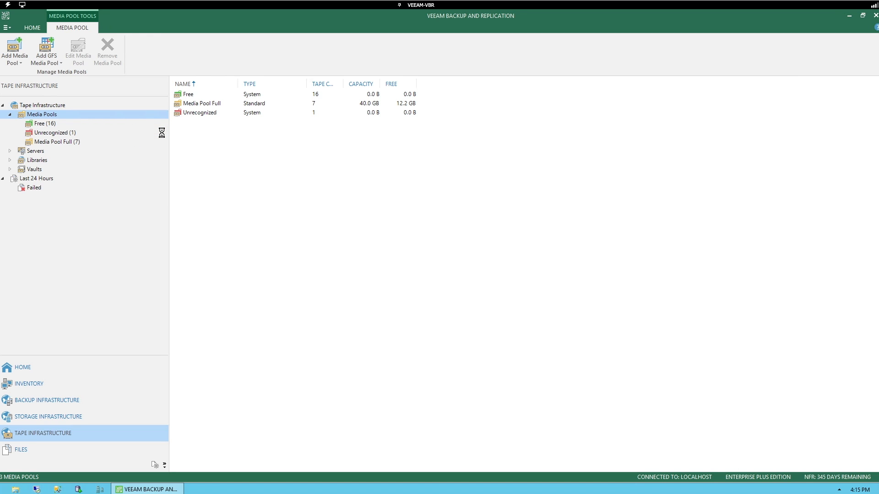
left_click(46, 50)
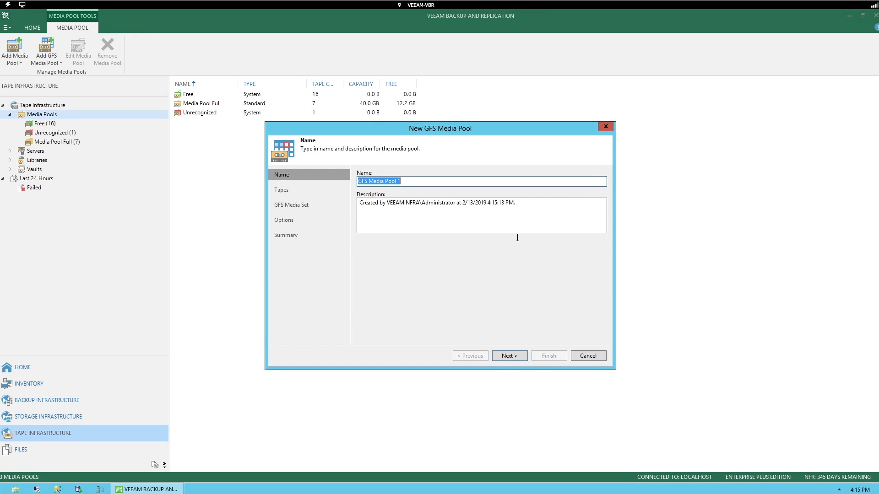
Step: Add tape H00013L5, reach the GFS retention settings, then cancel without saving
left_click(509, 355)
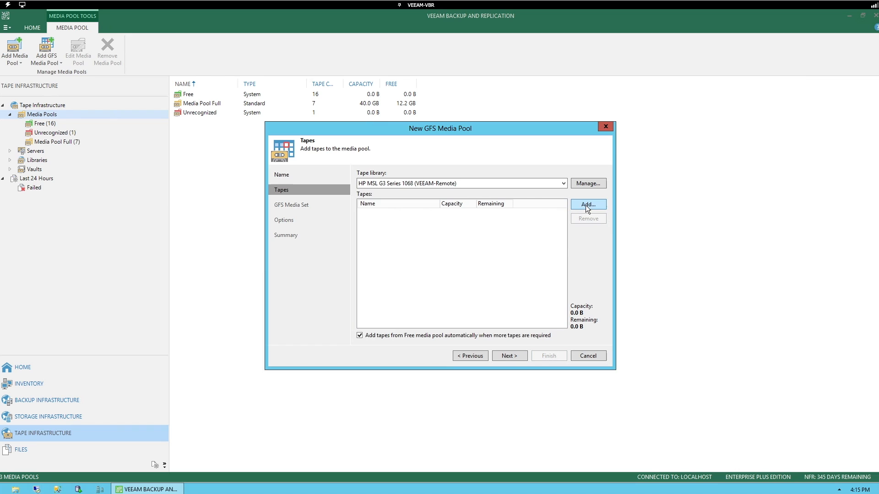
left_click(588, 204)
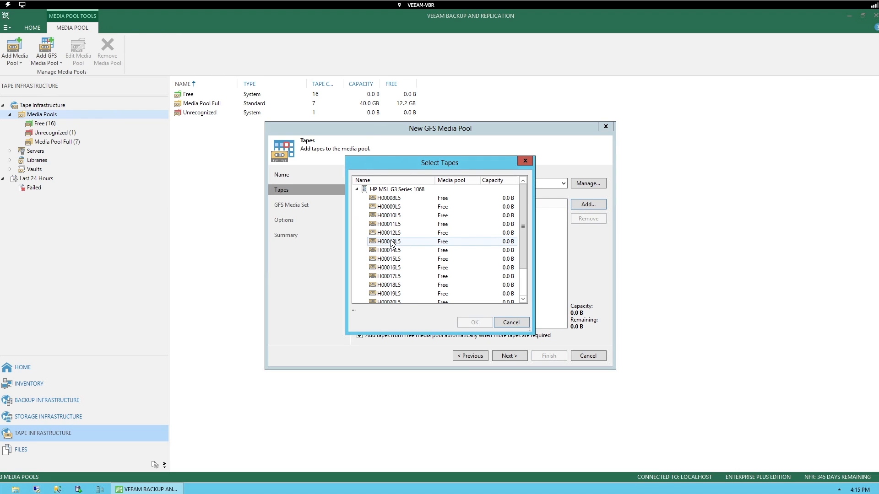
left_click(386, 241)
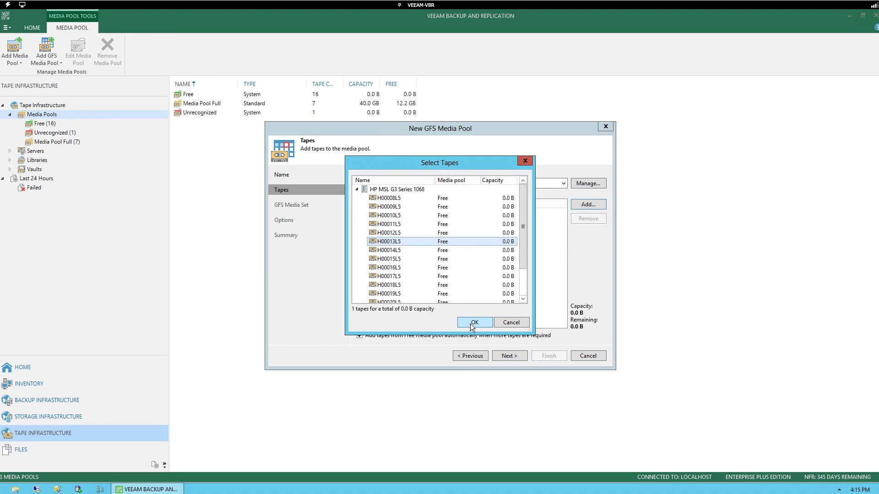
left_click(474, 323)
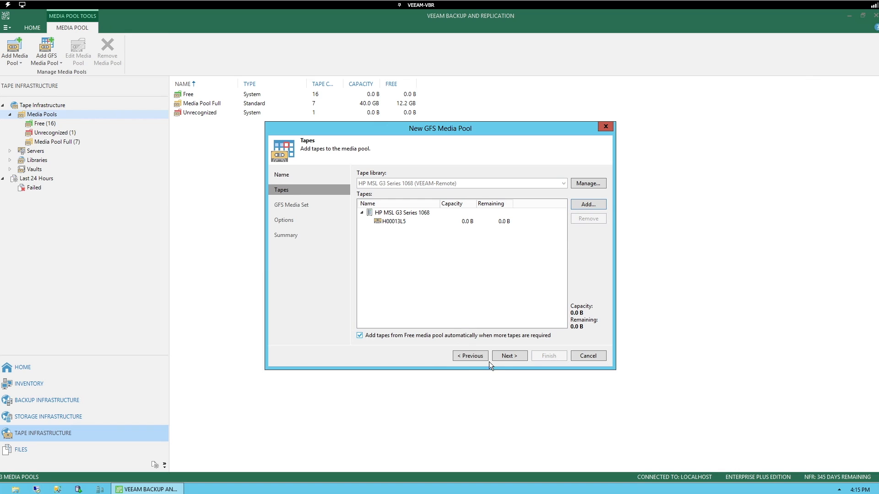
left_click(508, 355)
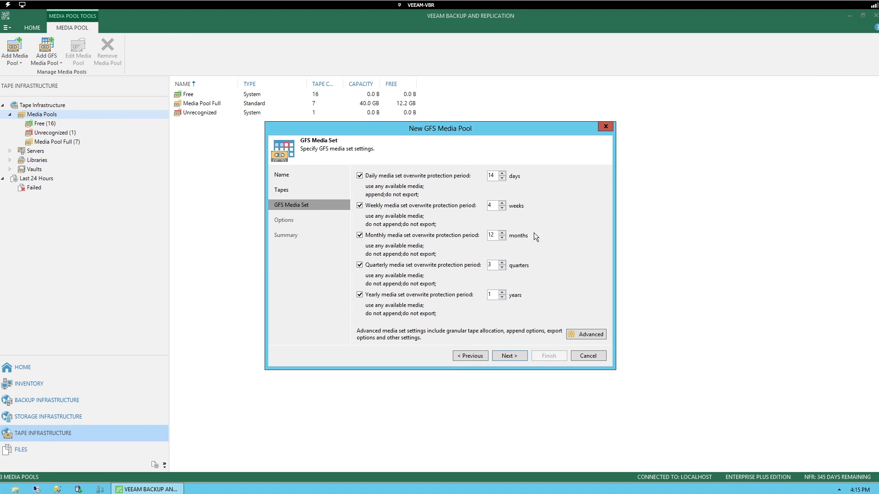
mouse_move(417, 299)
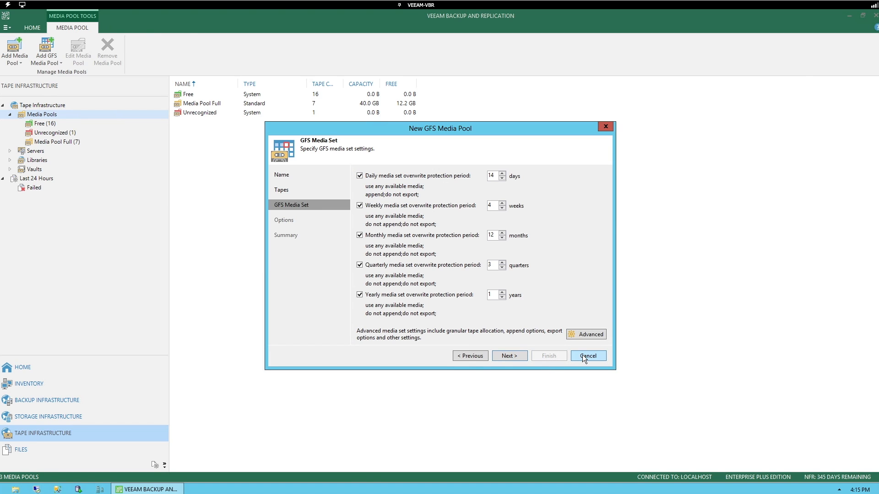
left_click(587, 355)
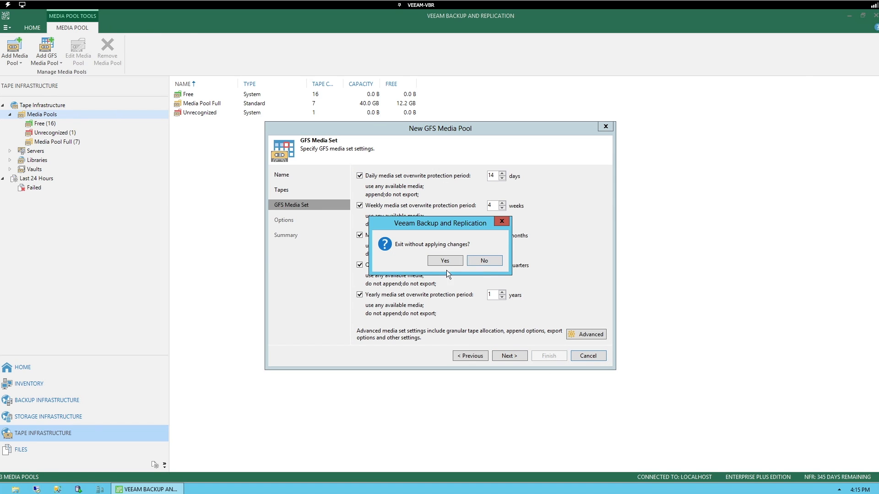
left_click(444, 261)
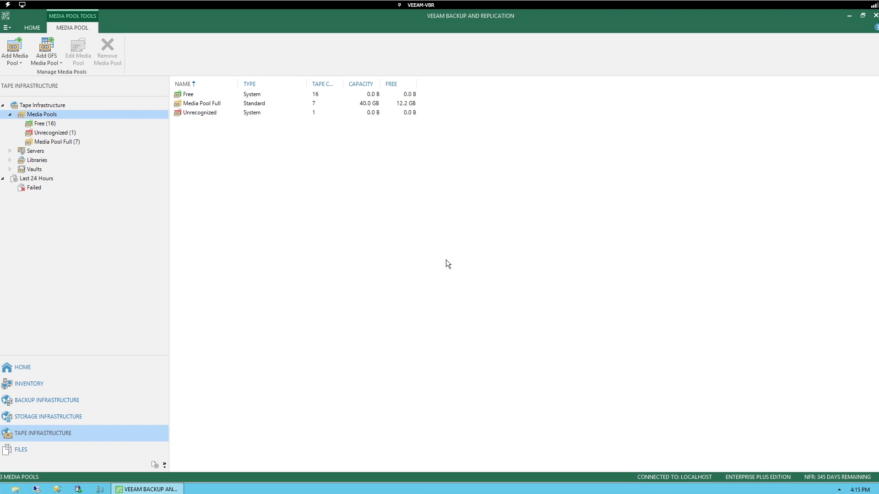
mouse_move(212, 198)
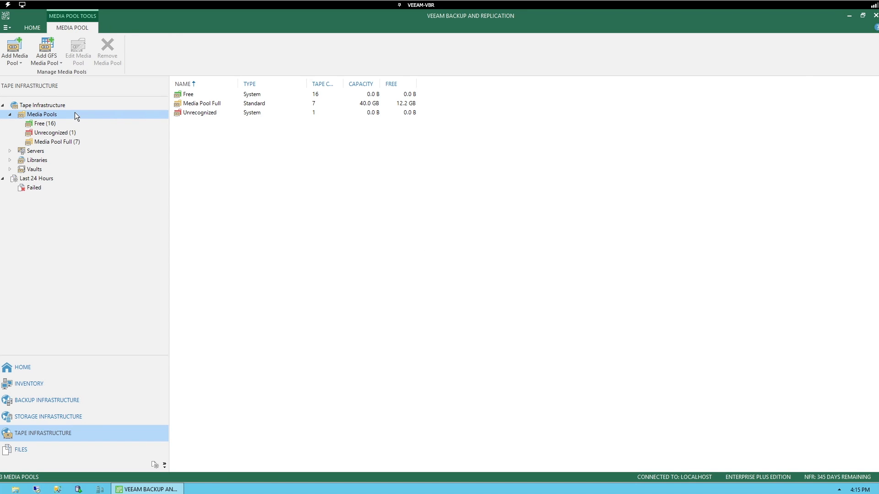
Step: Choose Add Media Pool from the Media Pools context menu
right_click(42, 115)
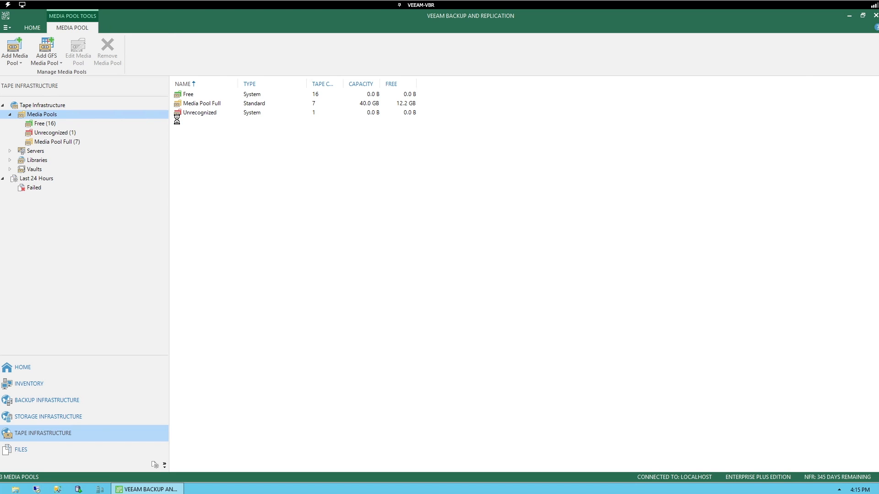
left_click(13, 50)
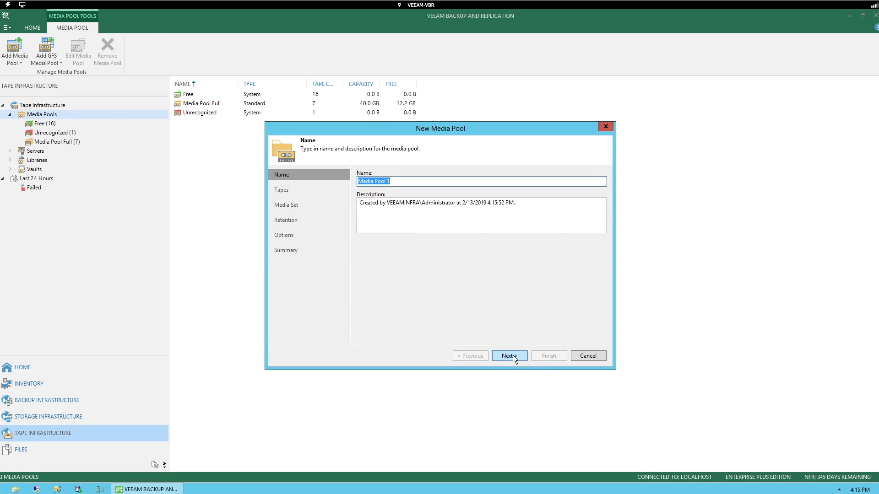
Step: Keep the default name, add tape H00010L5, and advance to the Retention step
left_click(507, 355)
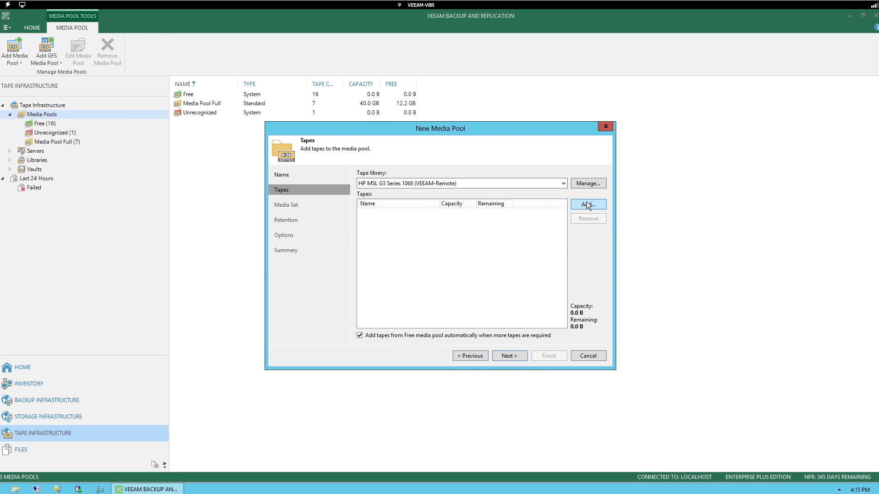
left_click(587, 204)
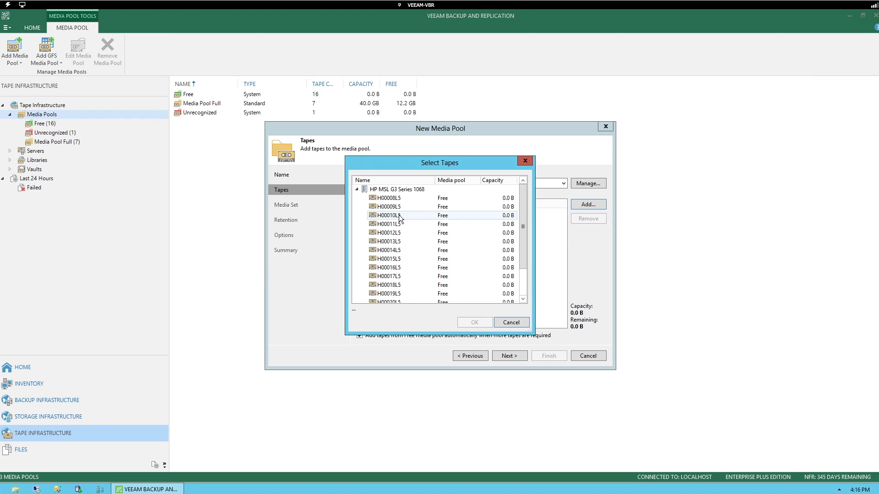
left_click(387, 215)
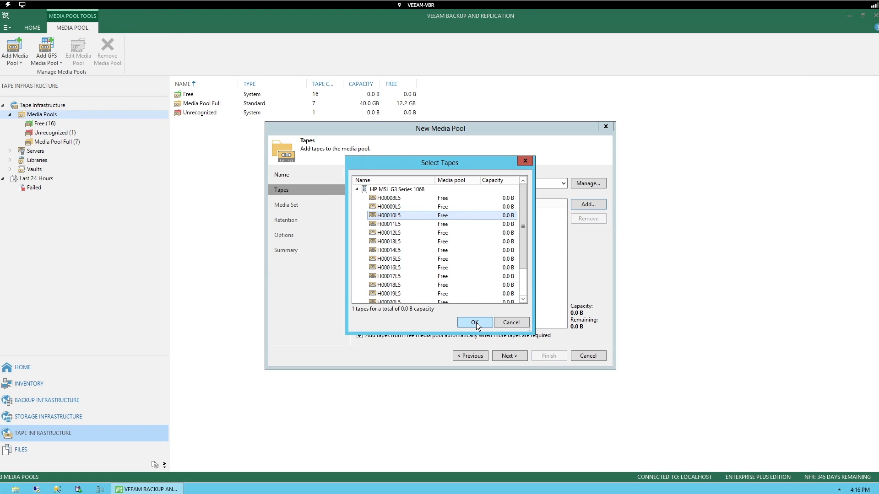
left_click(474, 322)
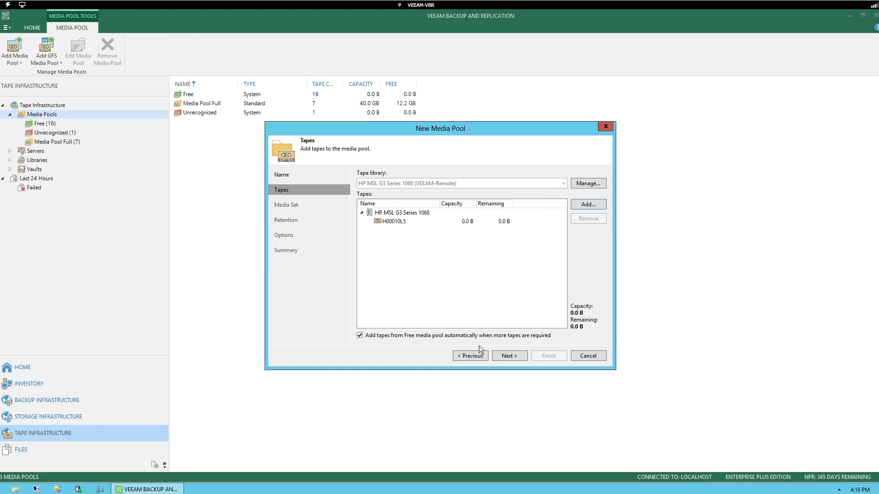
left_click(508, 355)
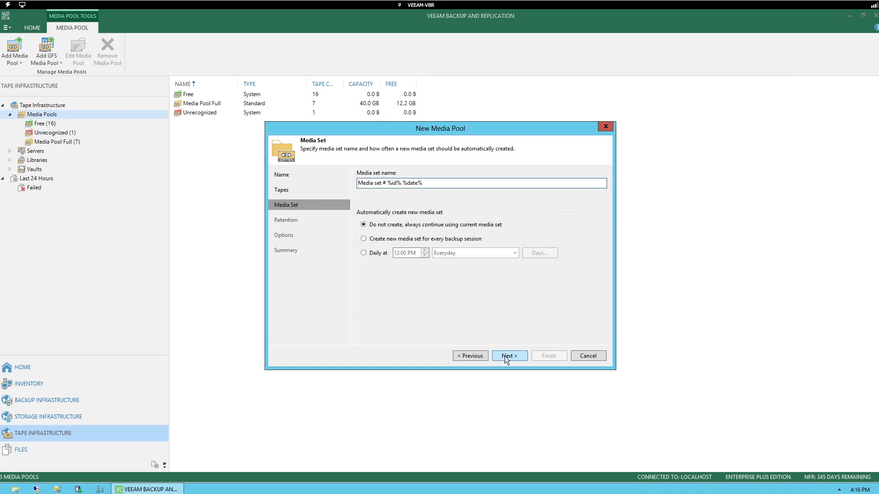
left_click(508, 355)
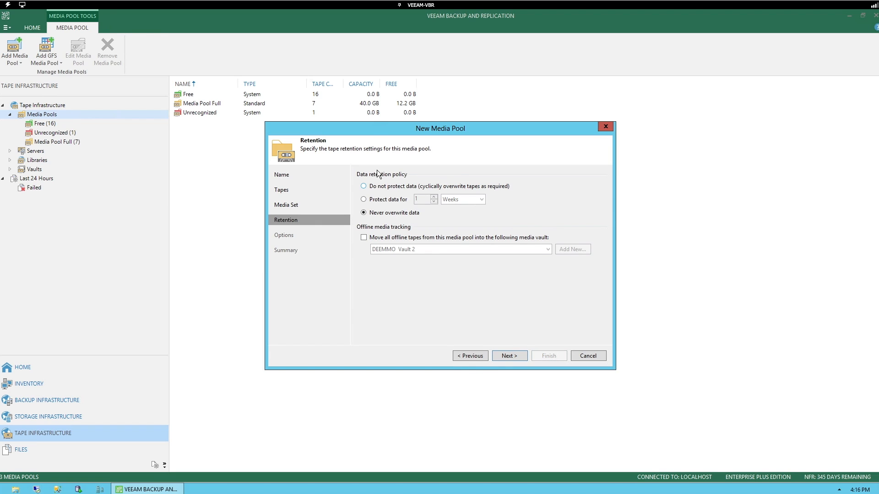
mouse_move(382, 203)
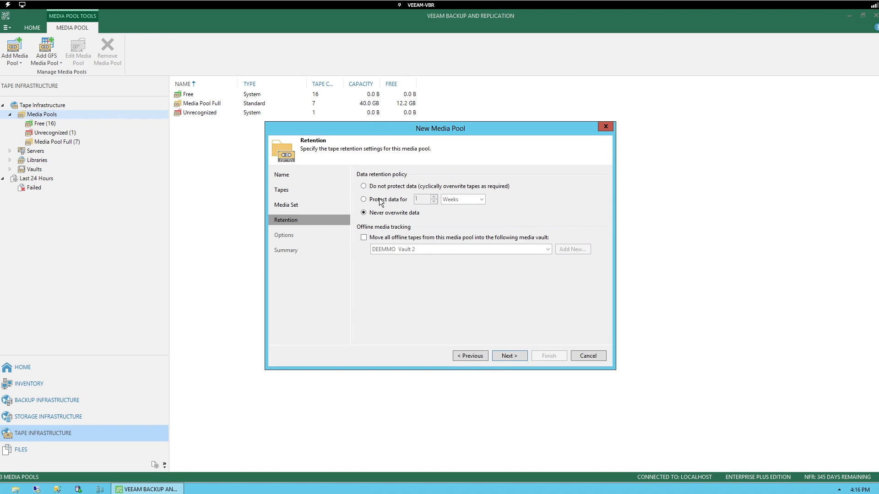
mouse_move(431, 224)
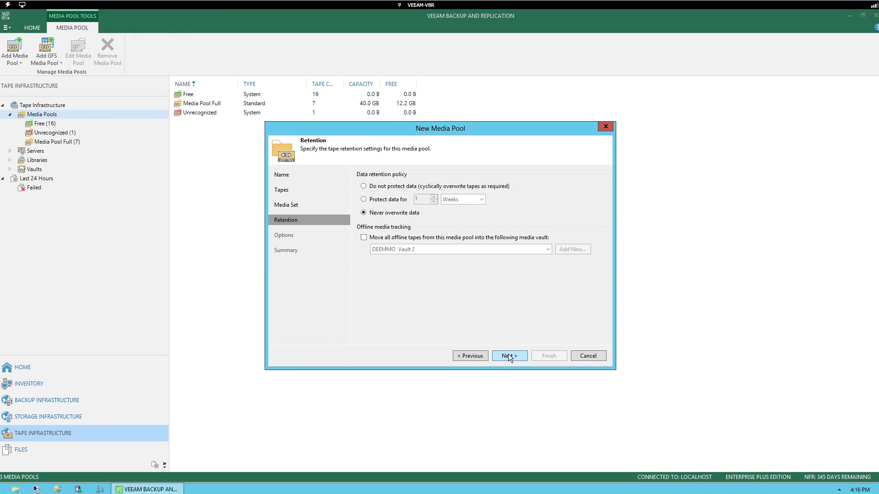
Step: Enable parallel processing in the pool options, then cancel the wizard without saving
left_click(508, 356)
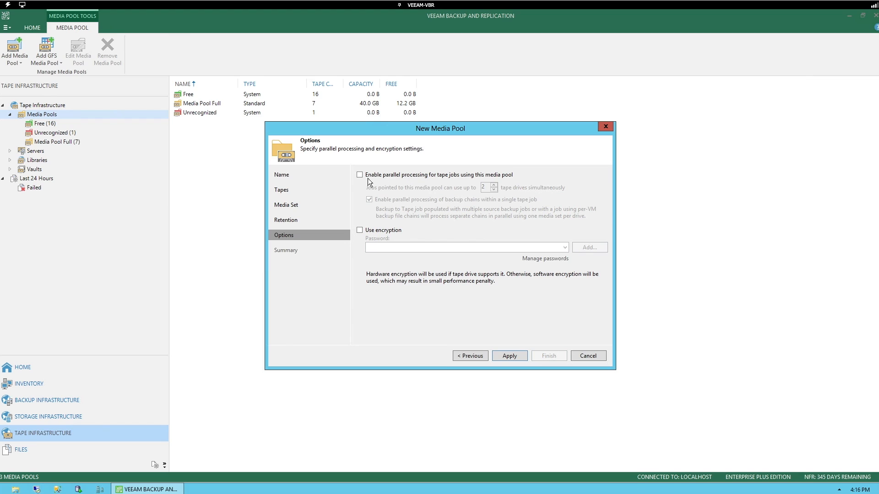
left_click(359, 175)
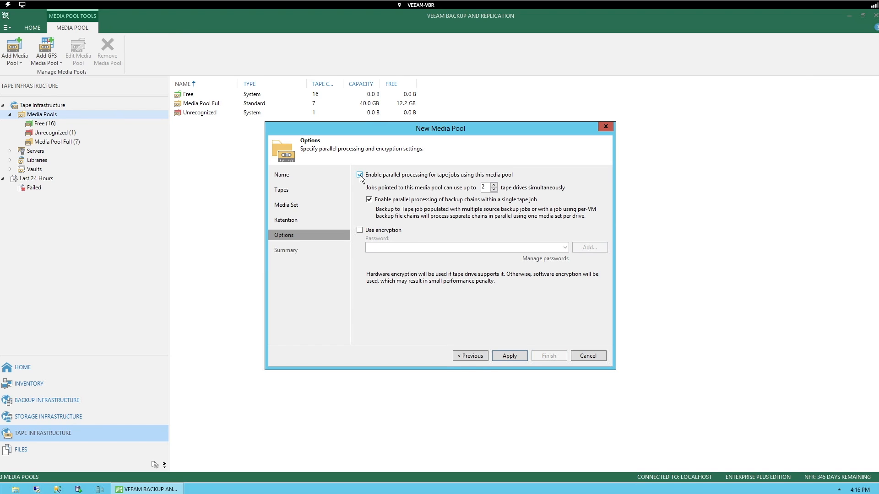
left_click(359, 174)
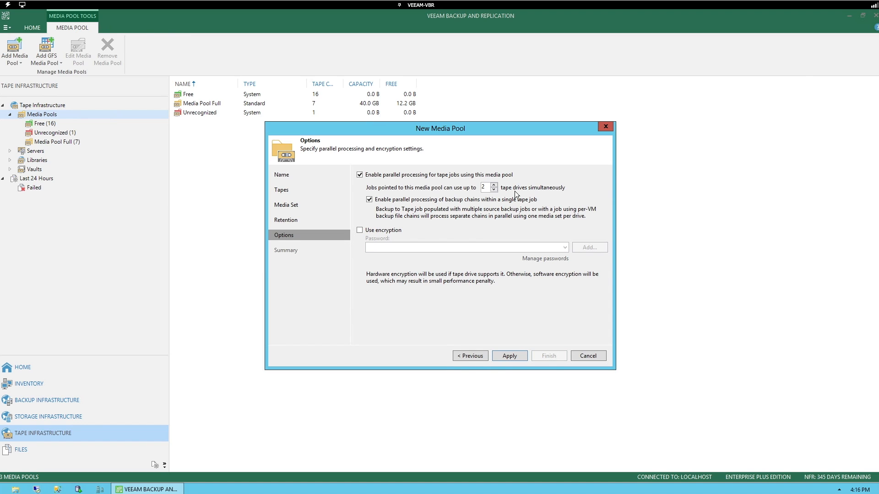
mouse_move(372, 165)
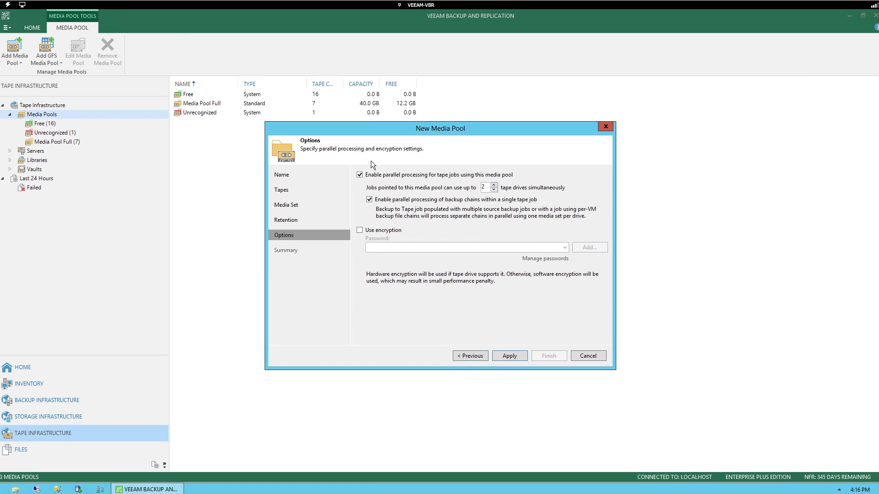
left_click(587, 355)
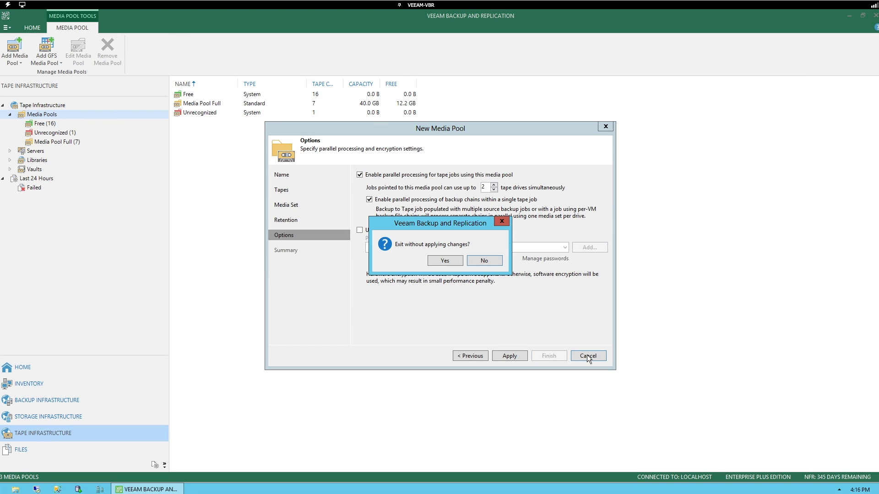
left_click(444, 260)
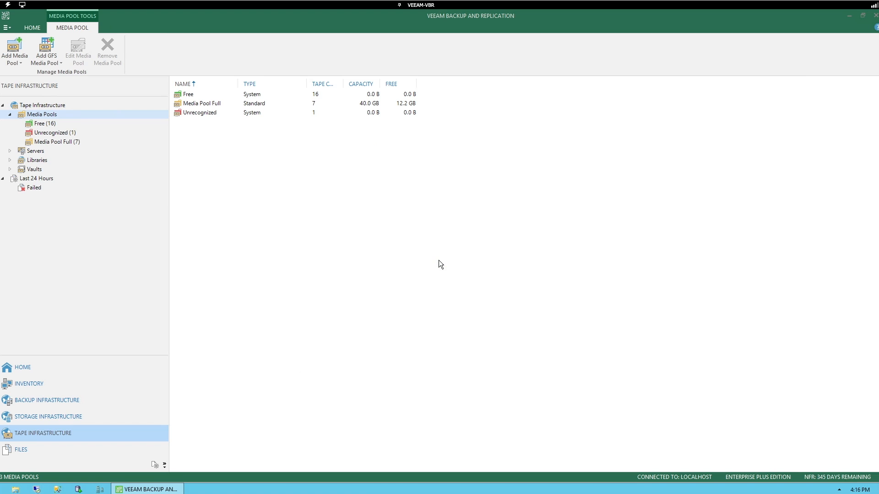